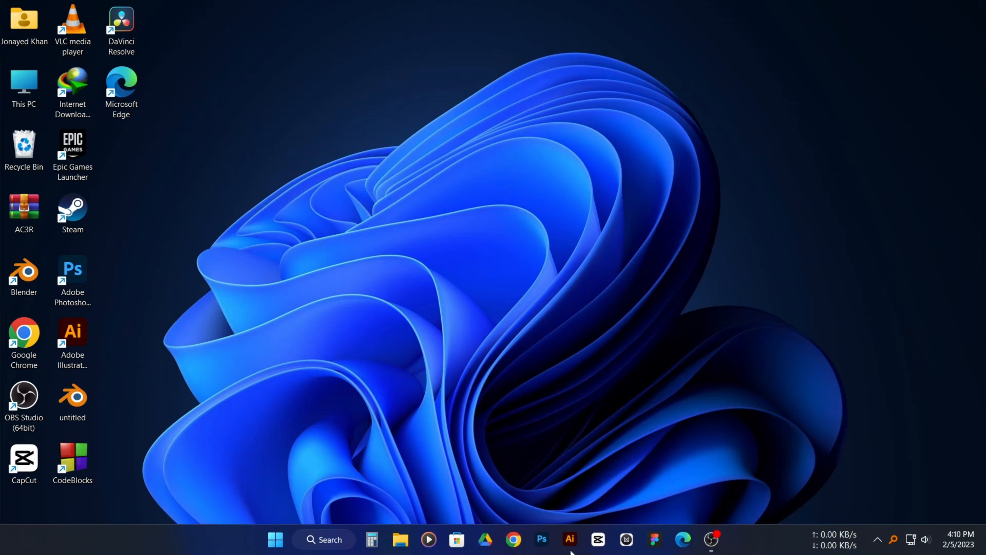
- Launch Adobe Illustrator from the Windows taskbar
{"action": "left_click", "coordinate": [568, 539]}
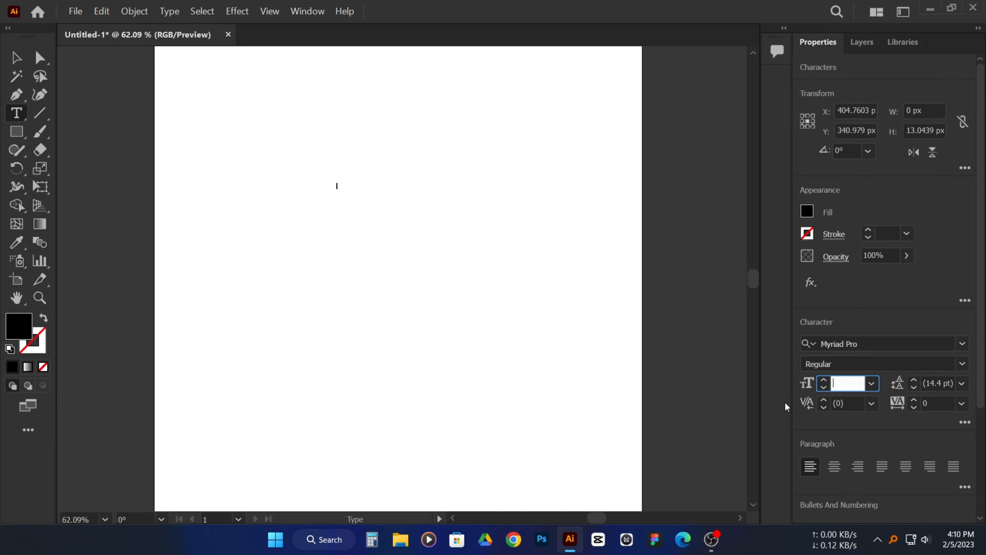
- Type 'WDS' at 100 pt on the artboard and enlarge it
{"action": "type", "text": "100 pt"}
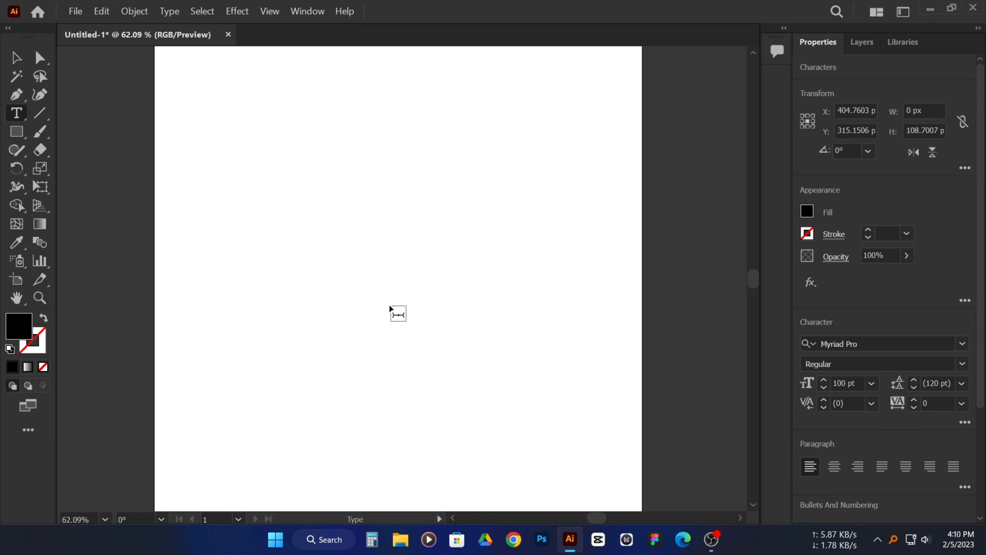
{"action": "type", "text": "WDS"}
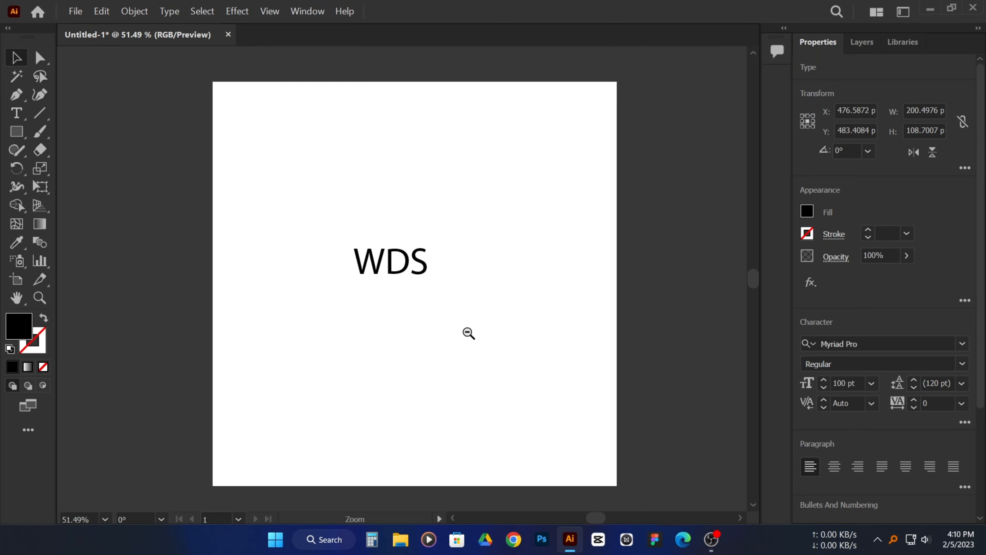
{"action": "left_click", "coordinate": [390, 260]}
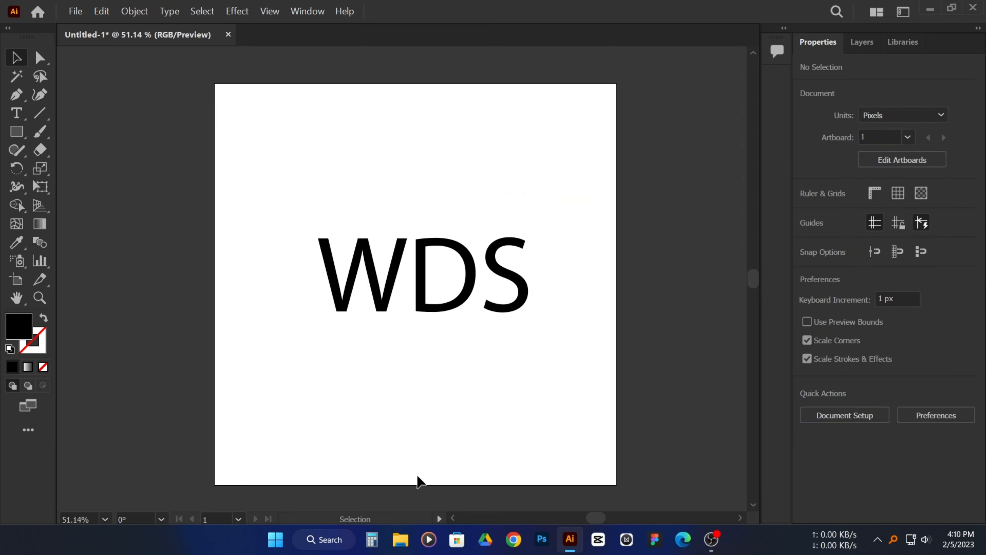
- Give the WDS text a bold, rounded display font from the Character menu
{"action": "left_click", "coordinate": [421, 277]}
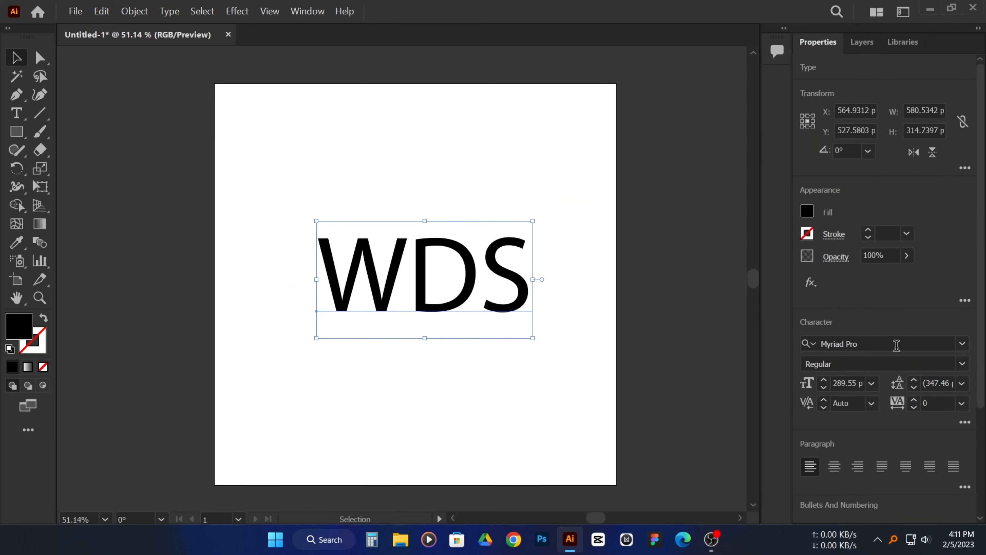
{"action": "left_click", "coordinate": [874, 343]}
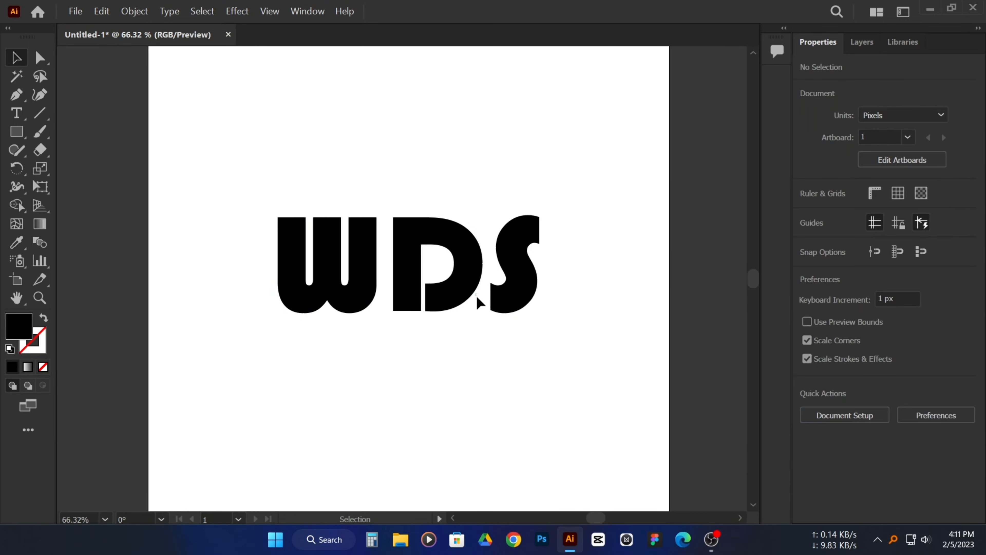
- Draw a #dd0000 red rectangle across the letters and send it behind WDS
{"action": "left_click_drag", "start_coordinate": [238, 202], "coordinate": [589, 363]}
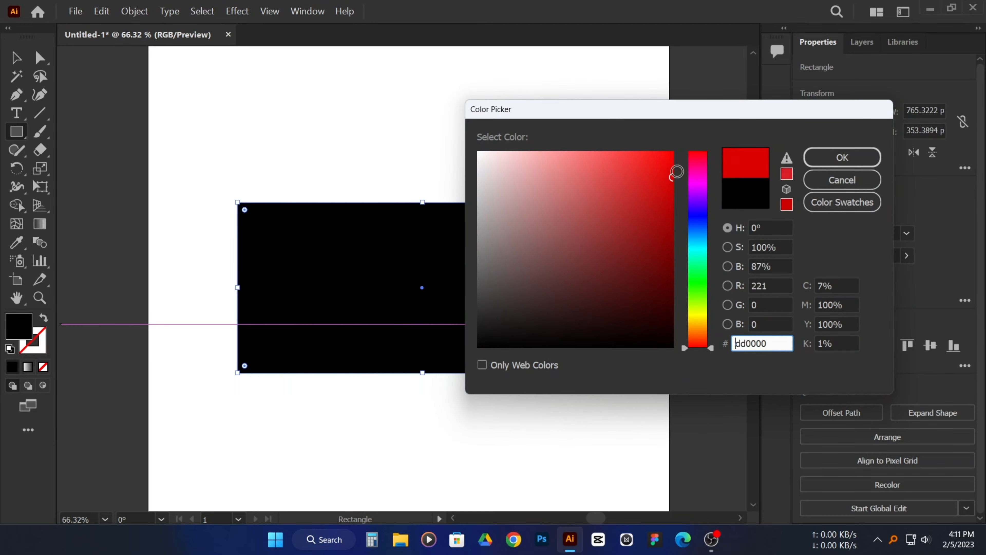
{"action": "left_click", "coordinate": [841, 157]}
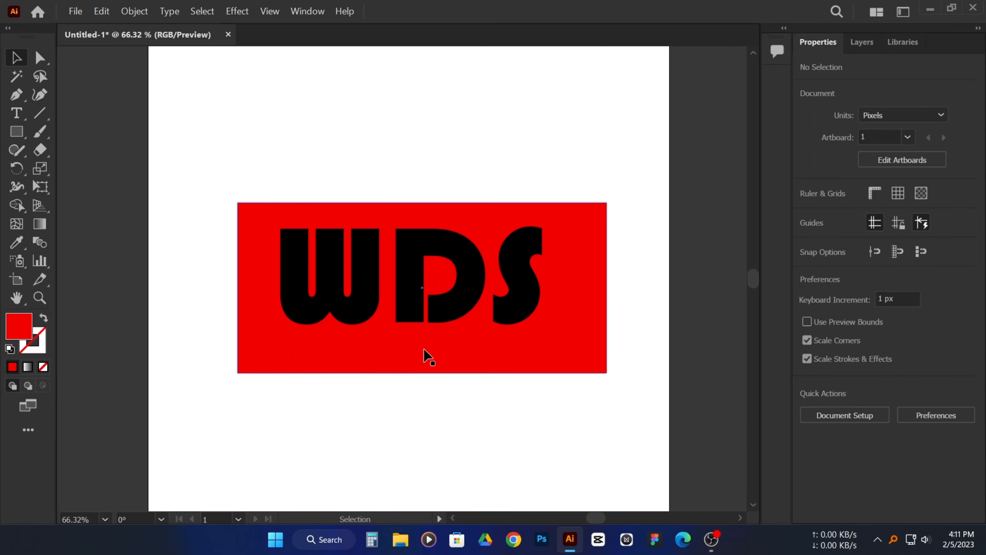
{"action": "left_click", "coordinate": [421, 286]}
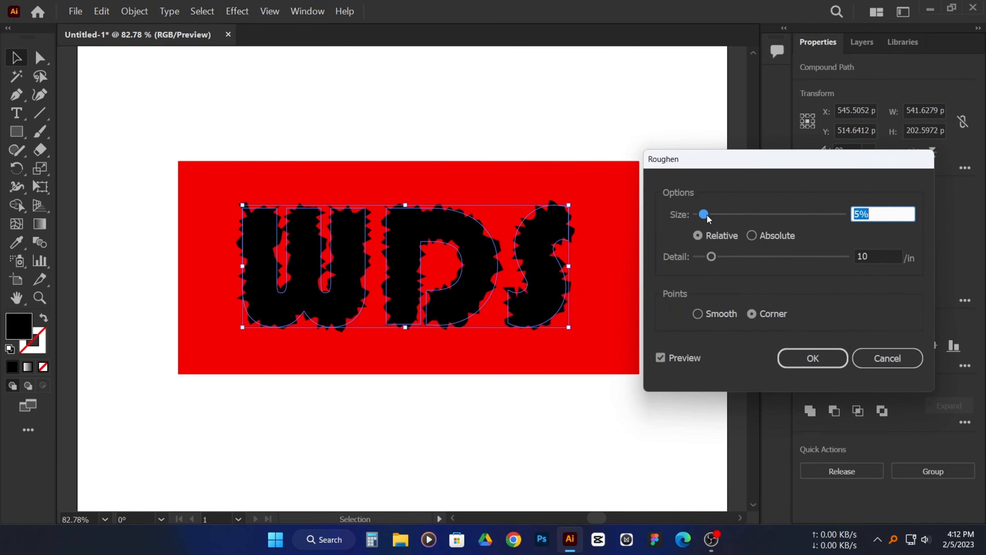
- Roughen the letters with Size 5% Relative, Detail 14/in and Smooth points
{"action": "left_click_drag", "start_coordinate": [703, 213], "coordinate": [709, 214]}
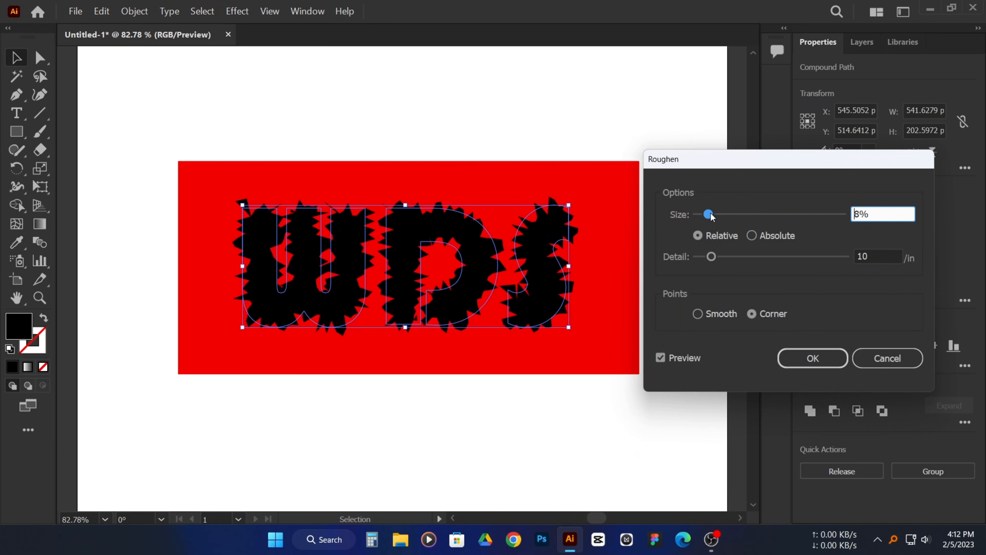
{"action": "left_click_drag", "start_coordinate": [709, 214], "coordinate": [703, 214]}
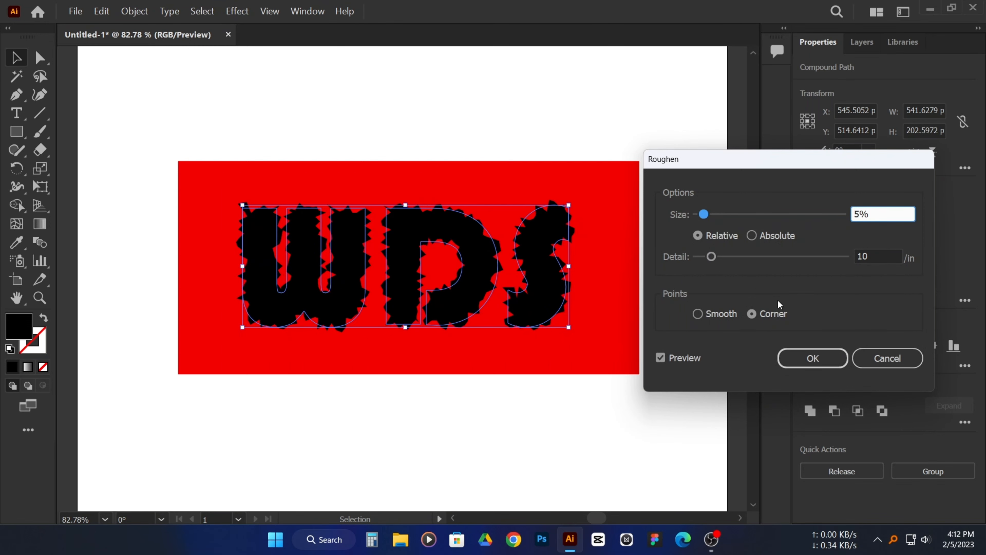
{"action": "left_click", "coordinate": [751, 235]}
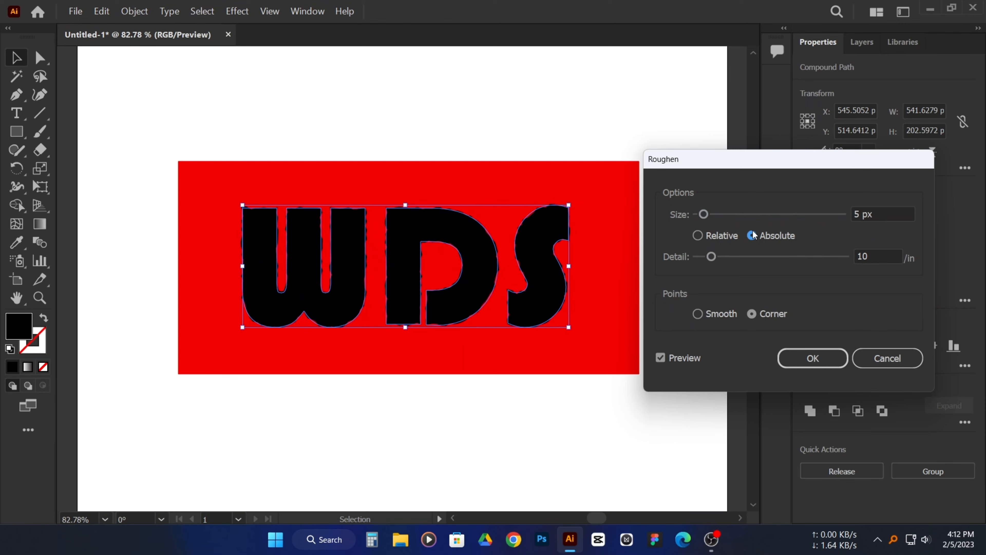
{"action": "left_click", "coordinate": [698, 236]}
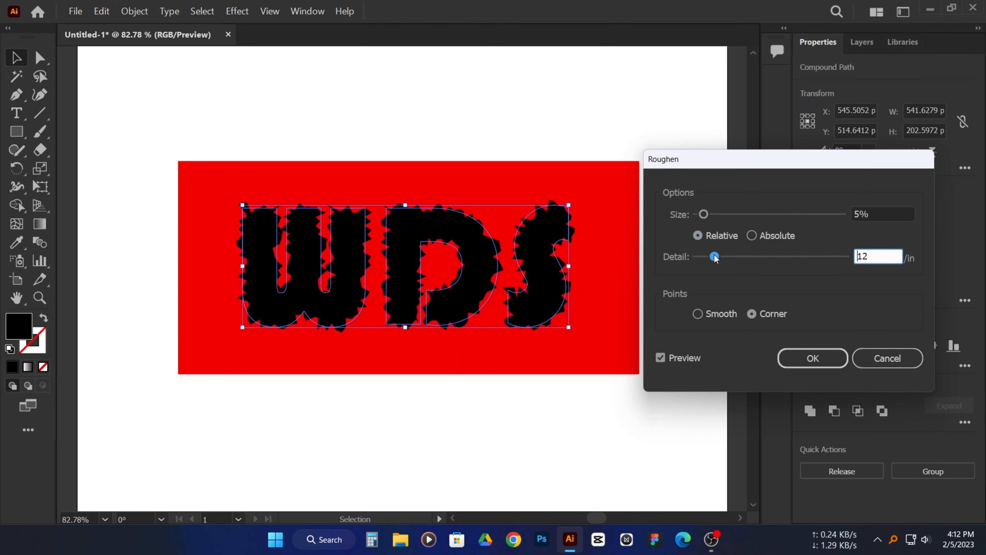
{"action": "left_click_drag", "start_coordinate": [713, 255], "coordinate": [719, 256]}
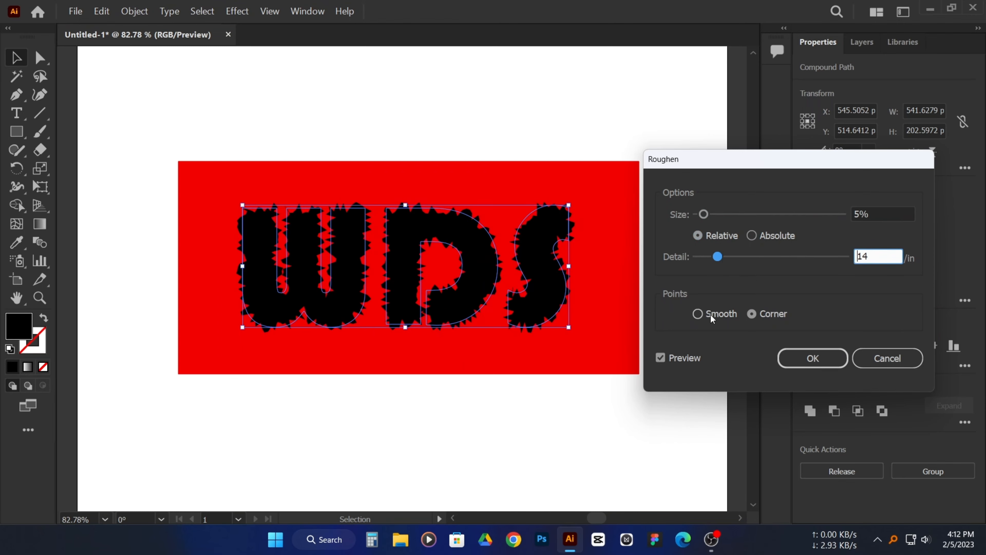
{"action": "left_click", "coordinate": [697, 313]}
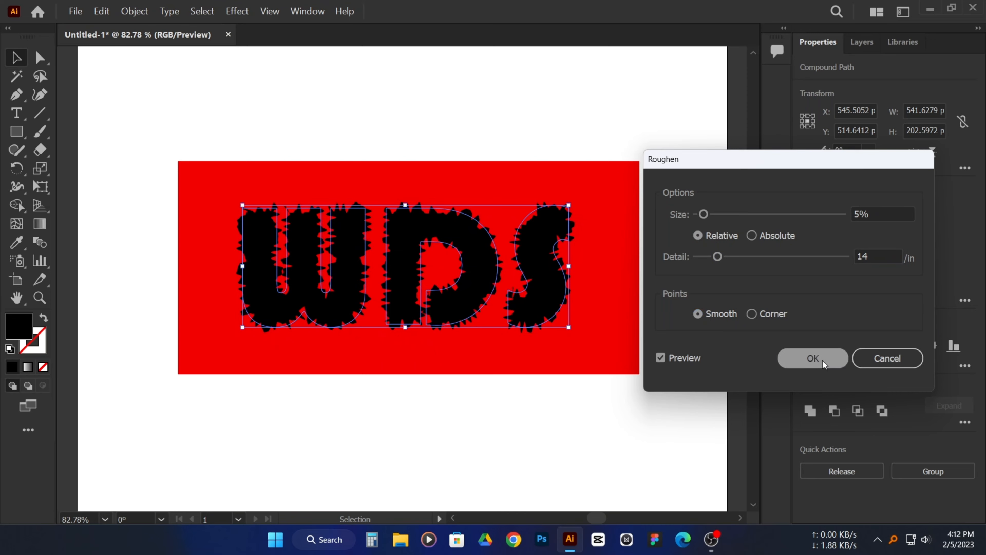
{"action": "left_click", "coordinate": [812, 358]}
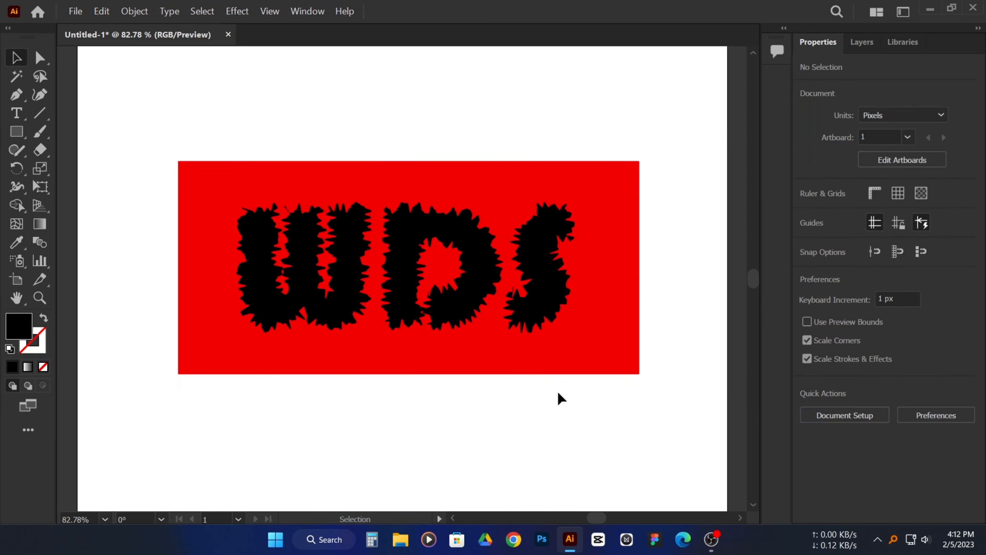
- Select the W letter alone and bring up its fill Color Picker
{"action": "left_click", "coordinate": [441, 264]}
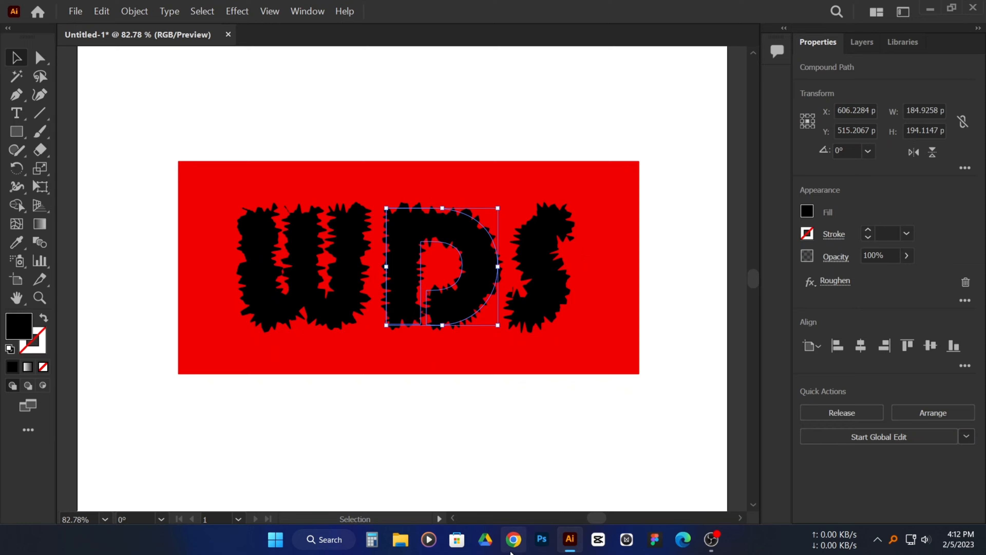
{"action": "left_click", "coordinate": [514, 540]}
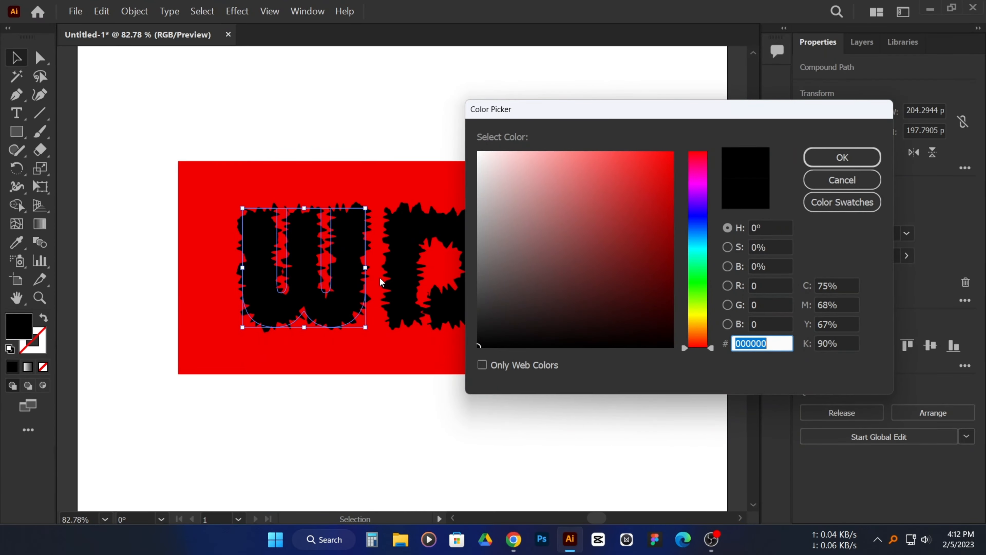
- Fill W yellow, D purple and S near-white using hex codes copied from Coolors palettes
{"action": "left_click", "coordinate": [513, 538]}
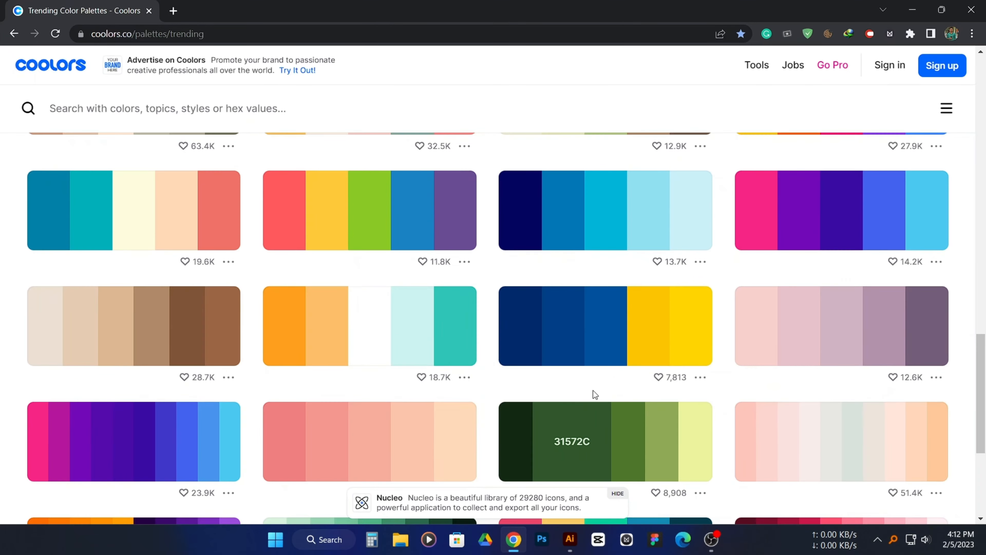
{"action": "left_click", "coordinate": [569, 539]}
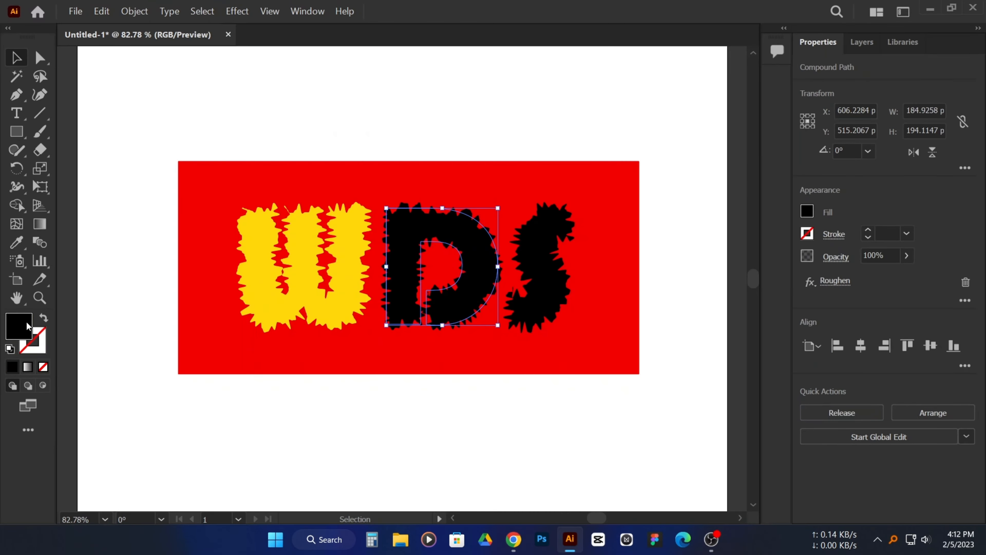
{"action": "left_click", "coordinate": [513, 540]}
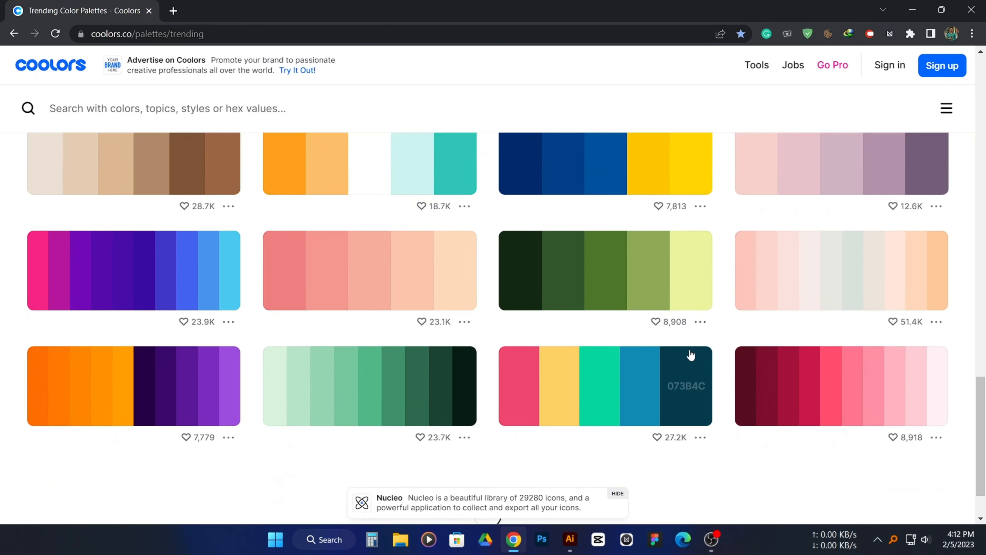
{"action": "left_click", "coordinate": [568, 539]}
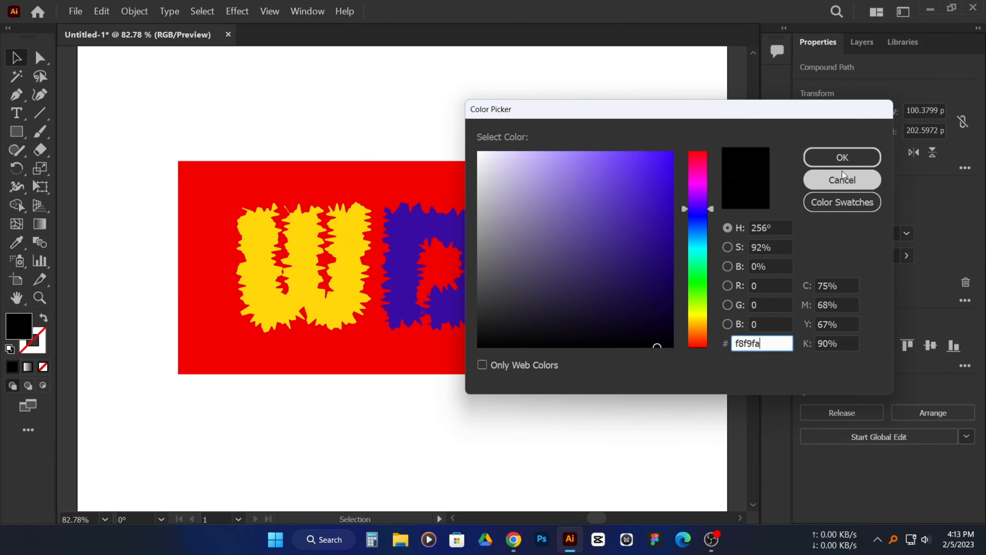
{"action": "left_click", "coordinate": [841, 157]}
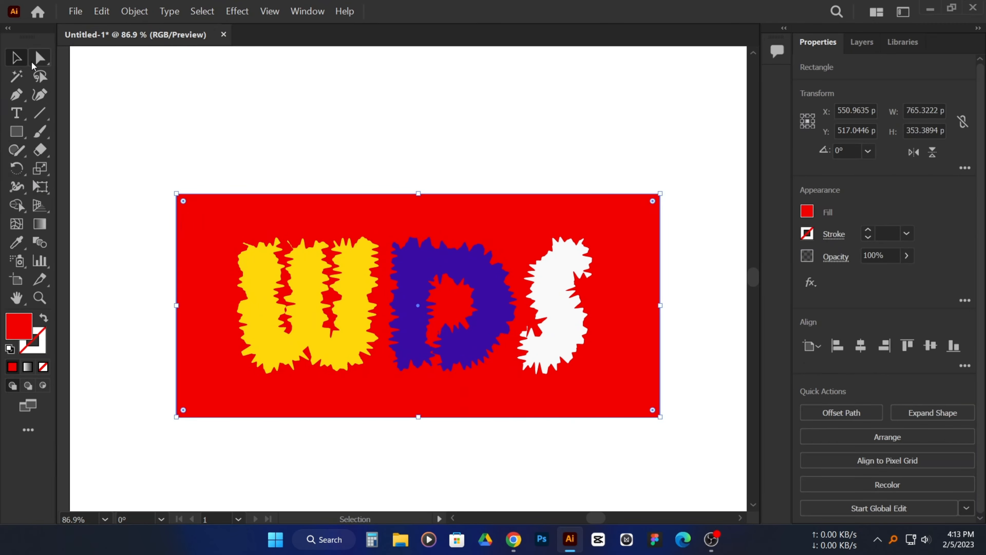
{"action": "left_click", "coordinate": [39, 57]}
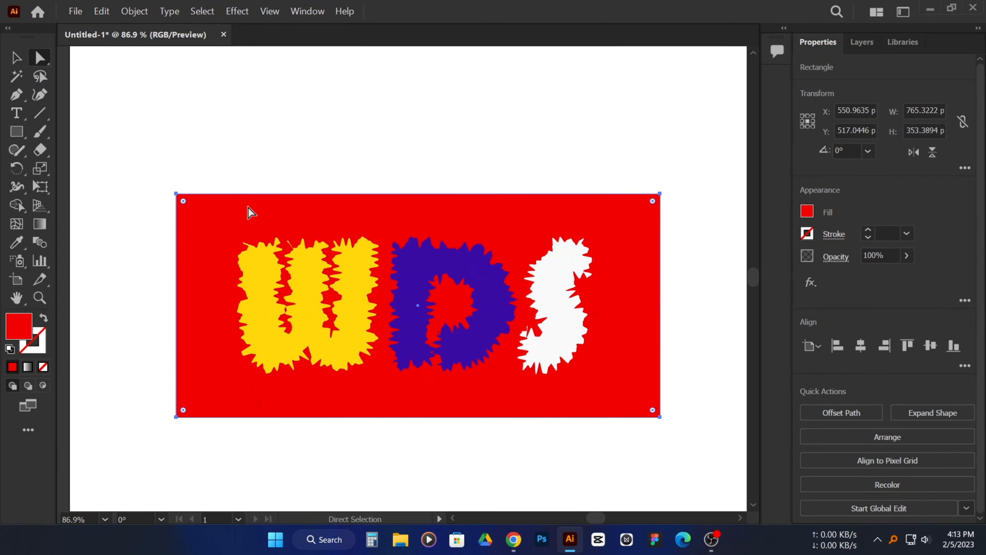